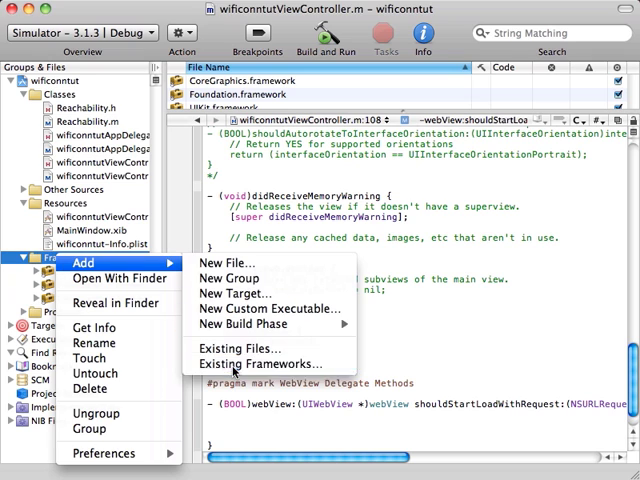
Step: Add the existing SystemConfiguration.framework to the Frameworks group
left_click(245, 363)
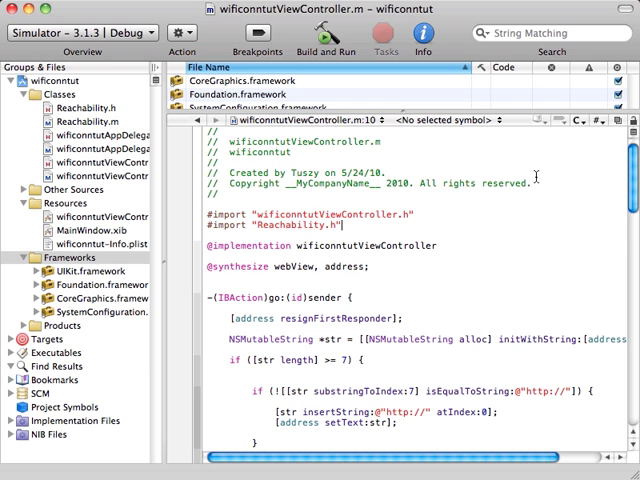
Step: Write the shouldStartLoadWithRequest check returning YES when google.com is ReachableViaWiFi
scroll("down", 3)
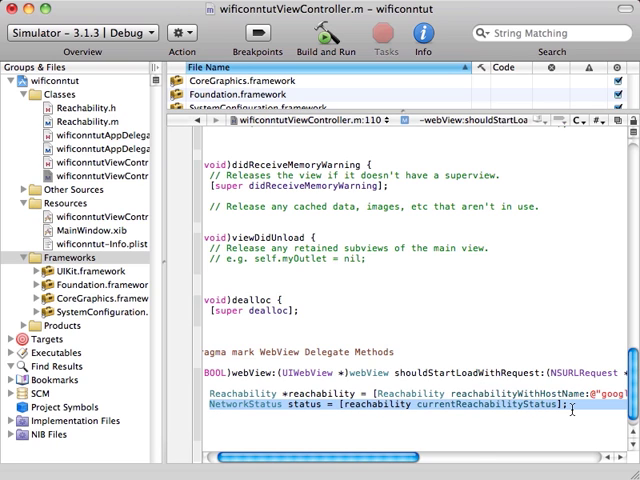
scroll("down", 3)
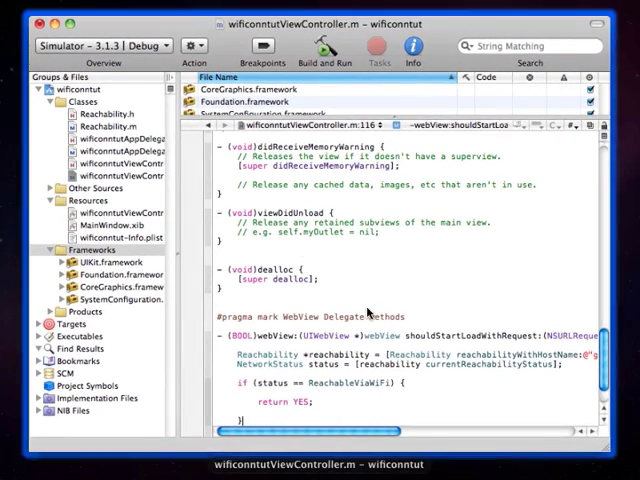
scroll("down", 3)
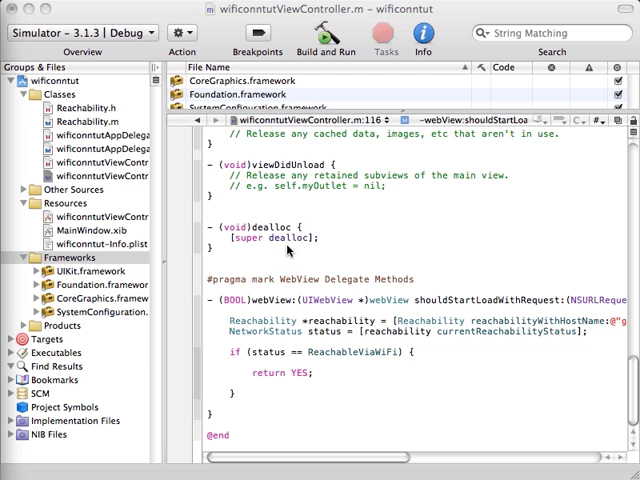
scroll("up", 3)
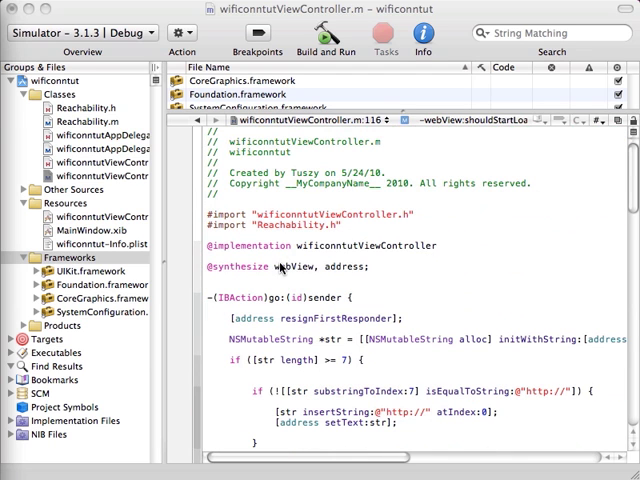
left_click(373, 268)
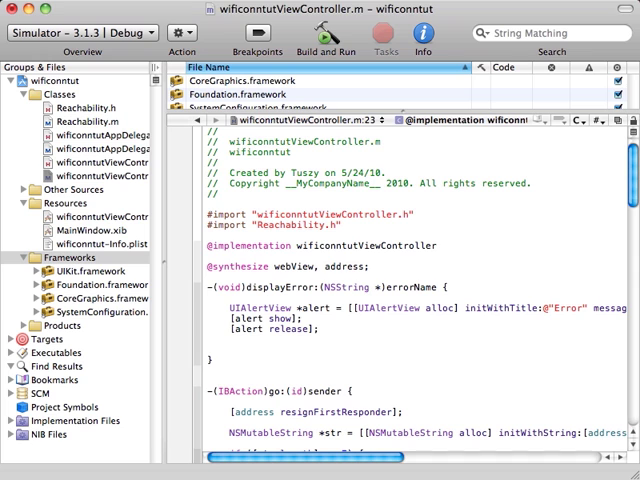
mouse_move(168, 264)
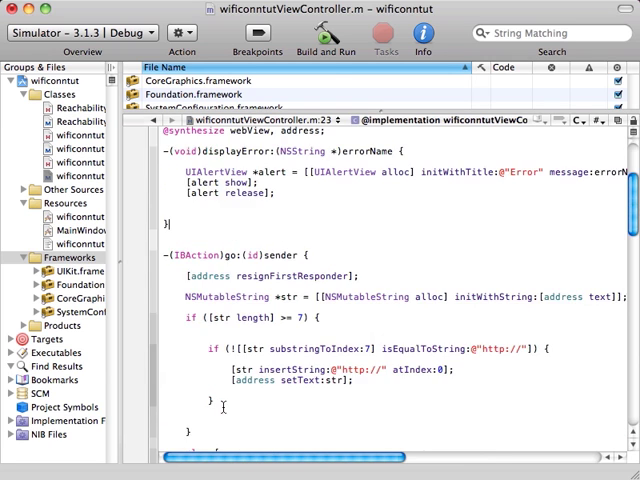
scroll("down", 3)
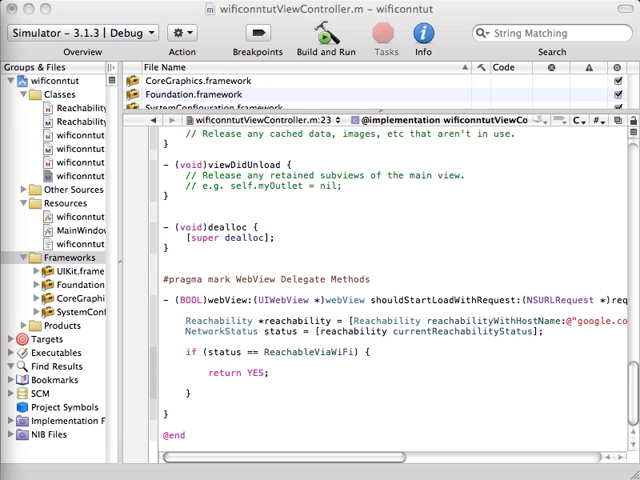
mouse_move(211, 396)
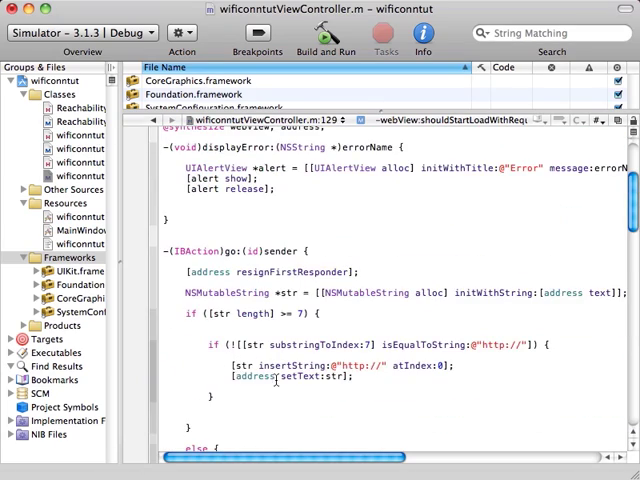
scroll("down", 3)
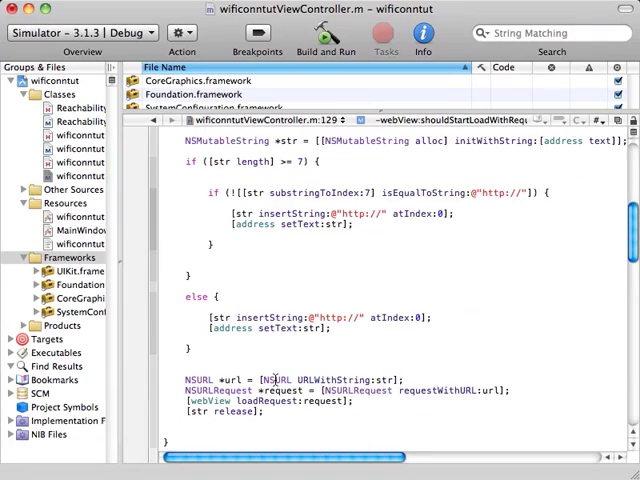
Step: Build and run the wificonntut app in the iPhone Simulator
left_click(324, 40)
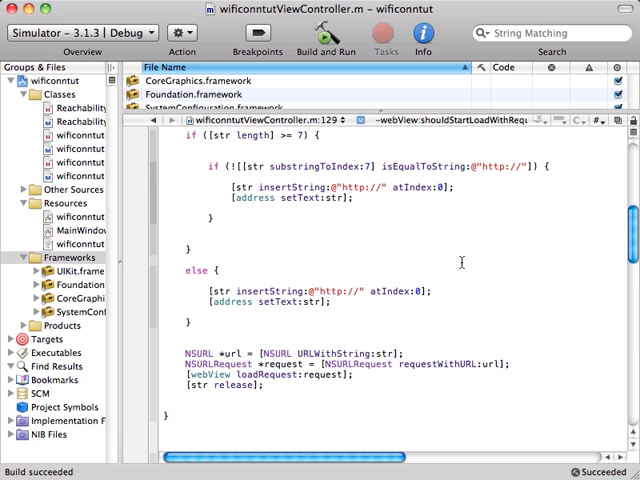
left_click(325, 32)
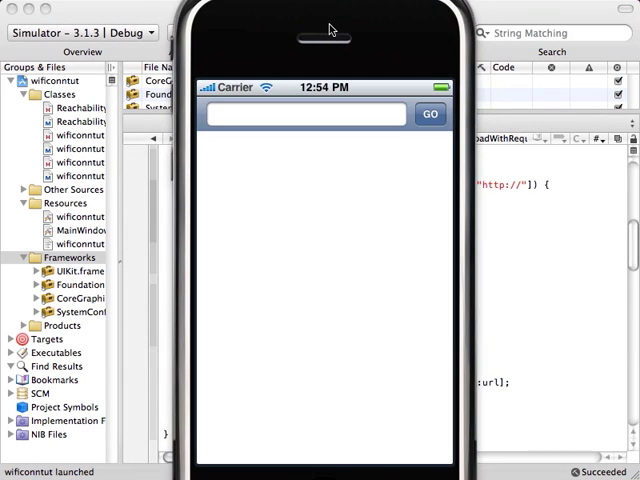
Step: Enter hotmail.com in the app's address field and load the Windows Live sign-in page
left_click(300, 113)
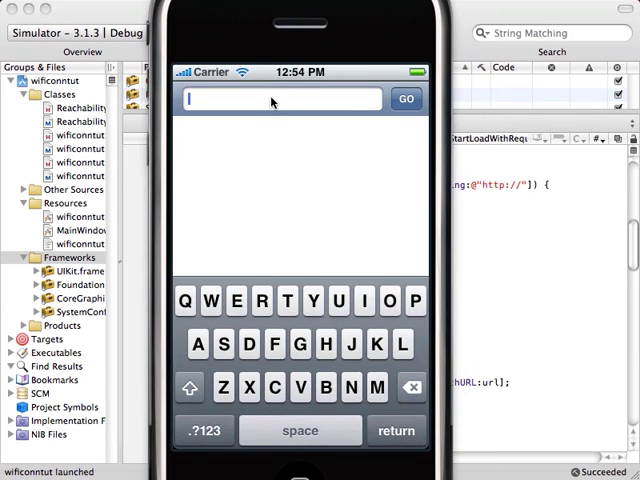
type("yah")
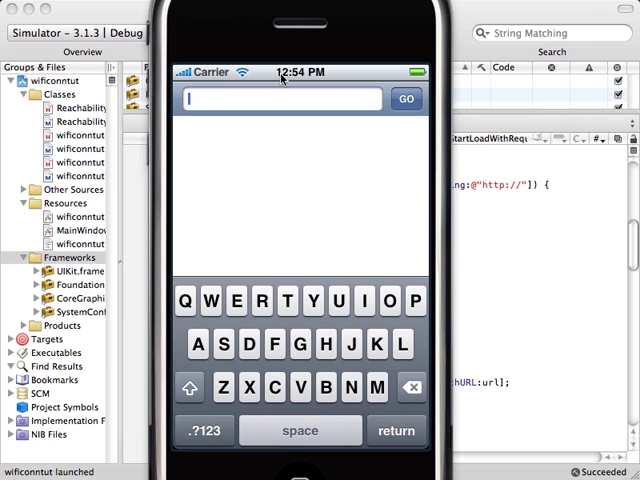
type("hotmail.com")
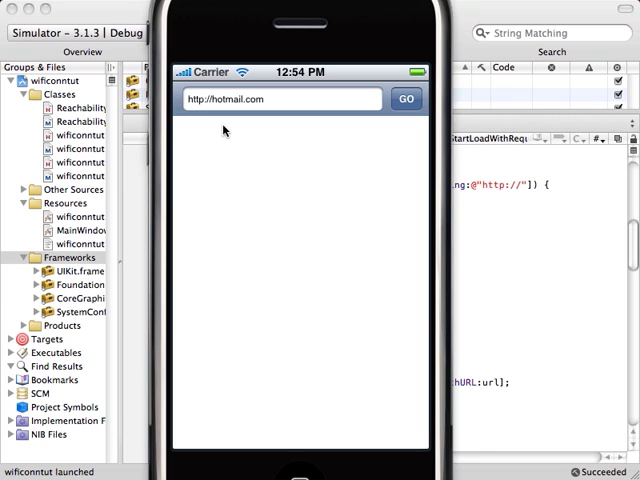
mouse_move(193, 110)
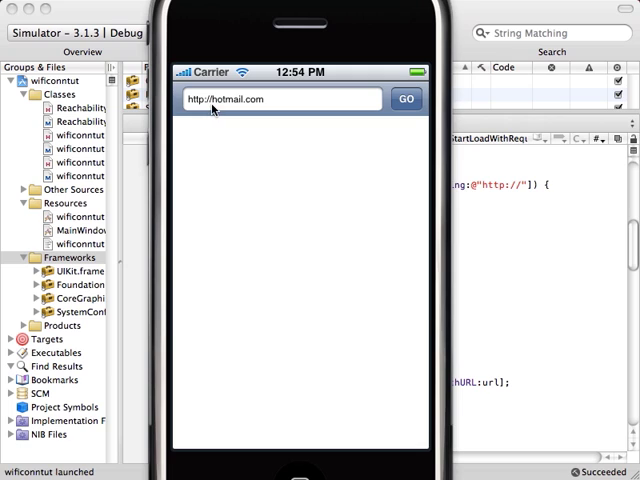
mouse_move(204, 169)
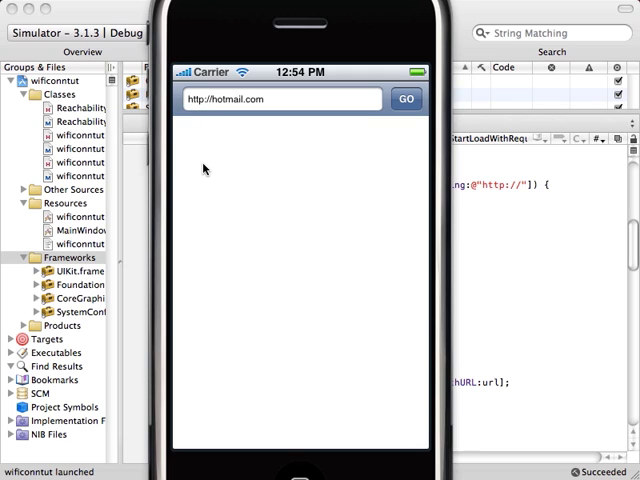
mouse_move(200, 163)
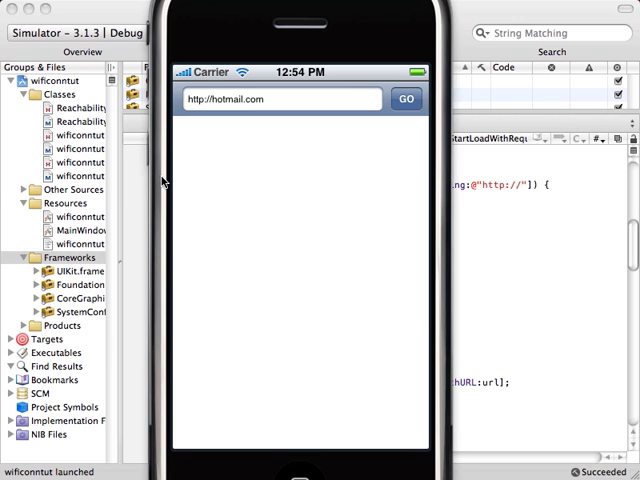
left_click(406, 98)
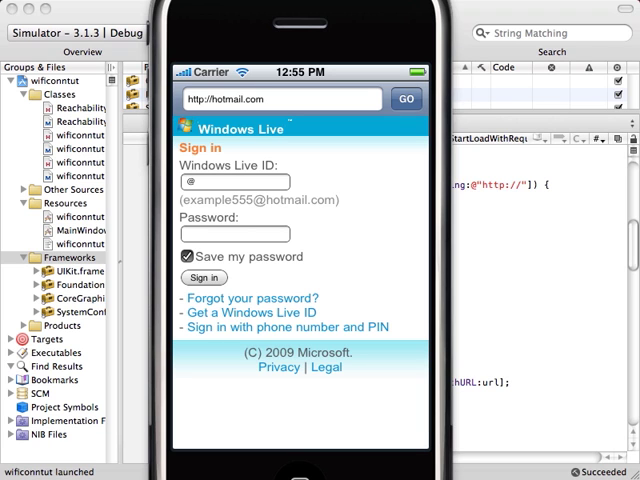
left_click(406, 98)
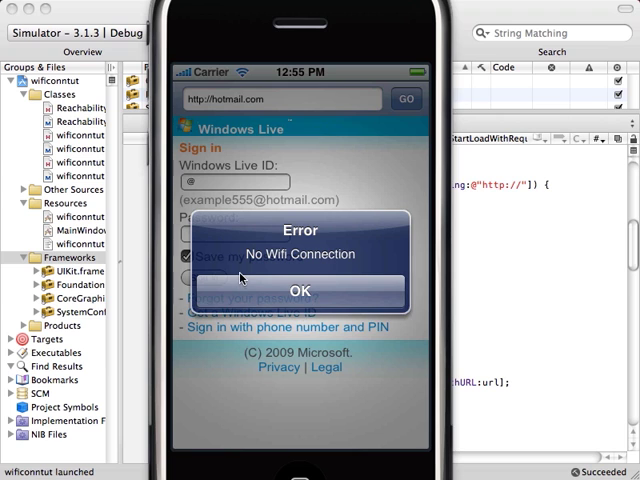
mouse_move(255, 312)
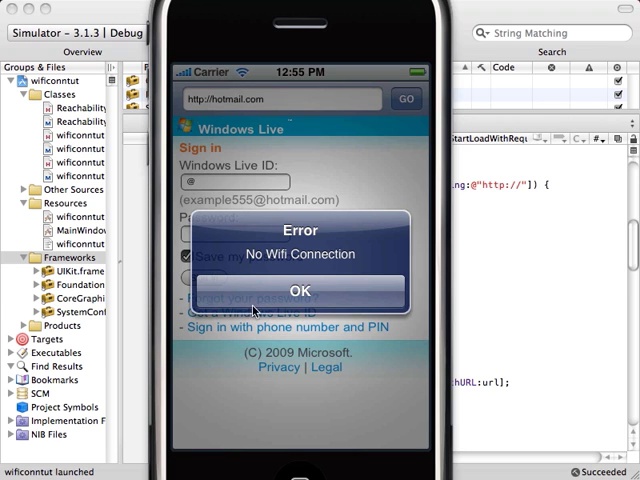
left_click(300, 291)
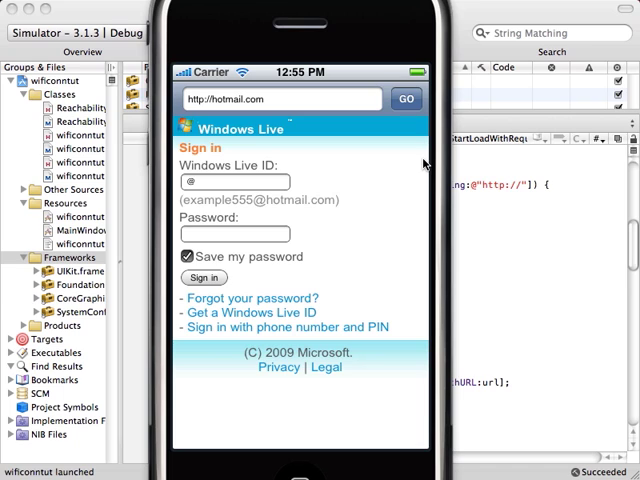
mouse_move(393, 138)
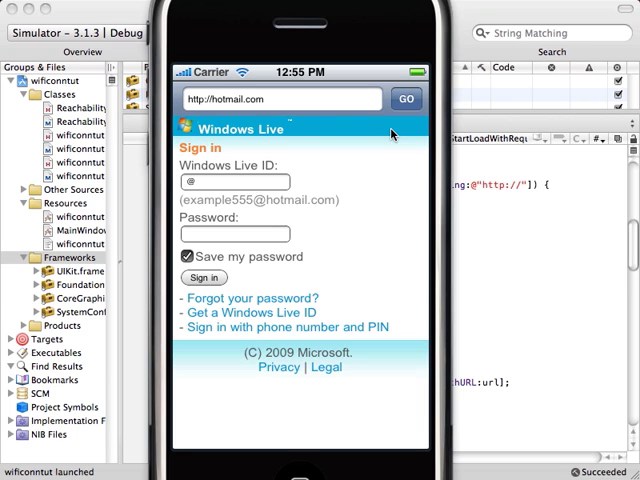
mouse_move(324, 233)
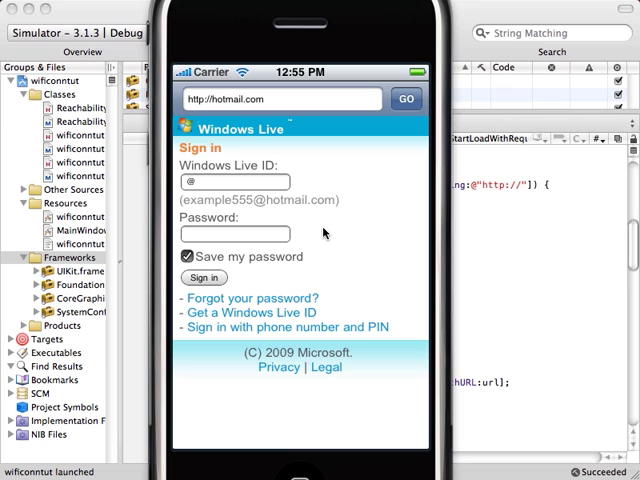